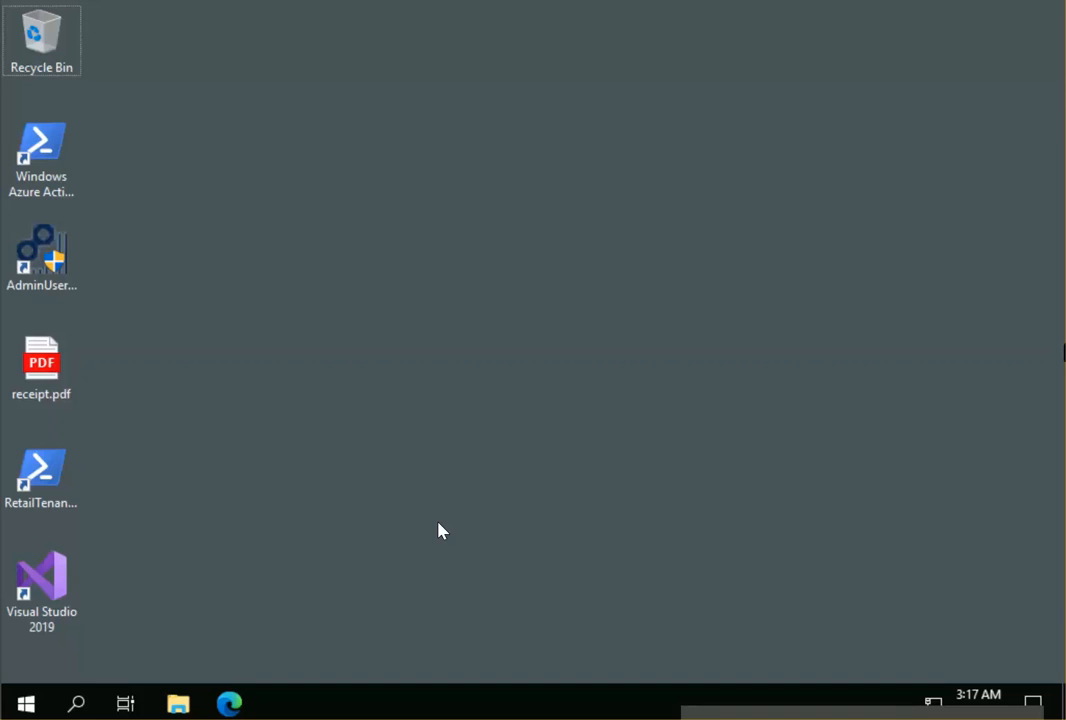
{"action": "mouse_move", "coordinate": [350, 554]}
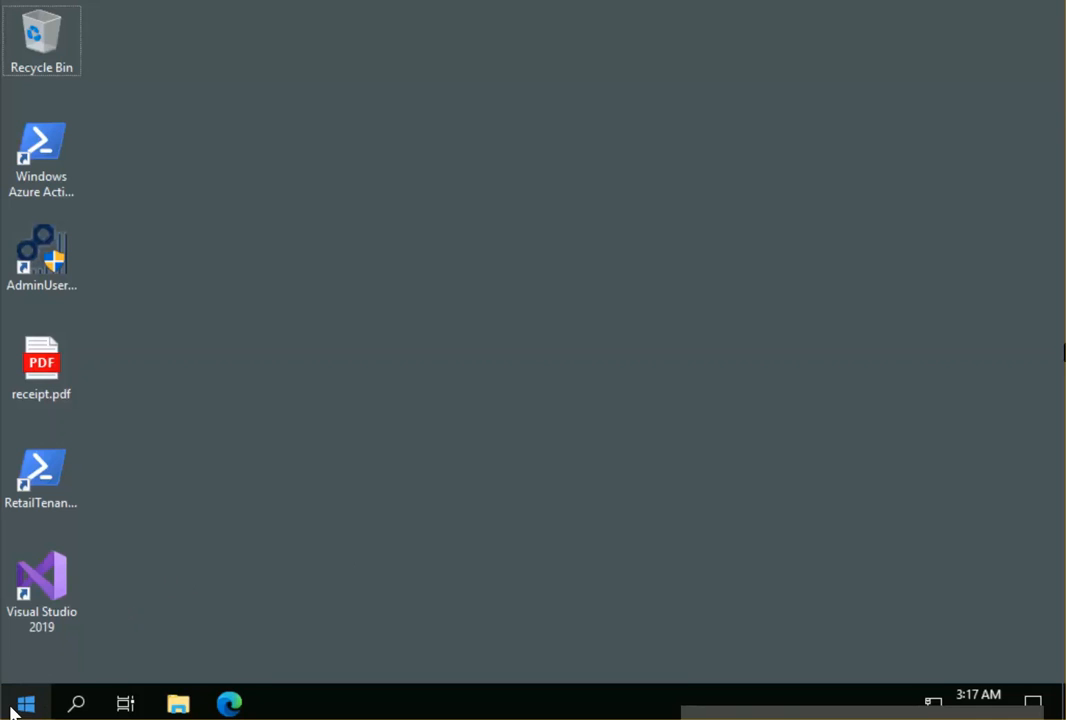
Bring up the Start menu with the app list and Windows Server tiles
{"action": "left_click", "coordinate": [13, 702]}
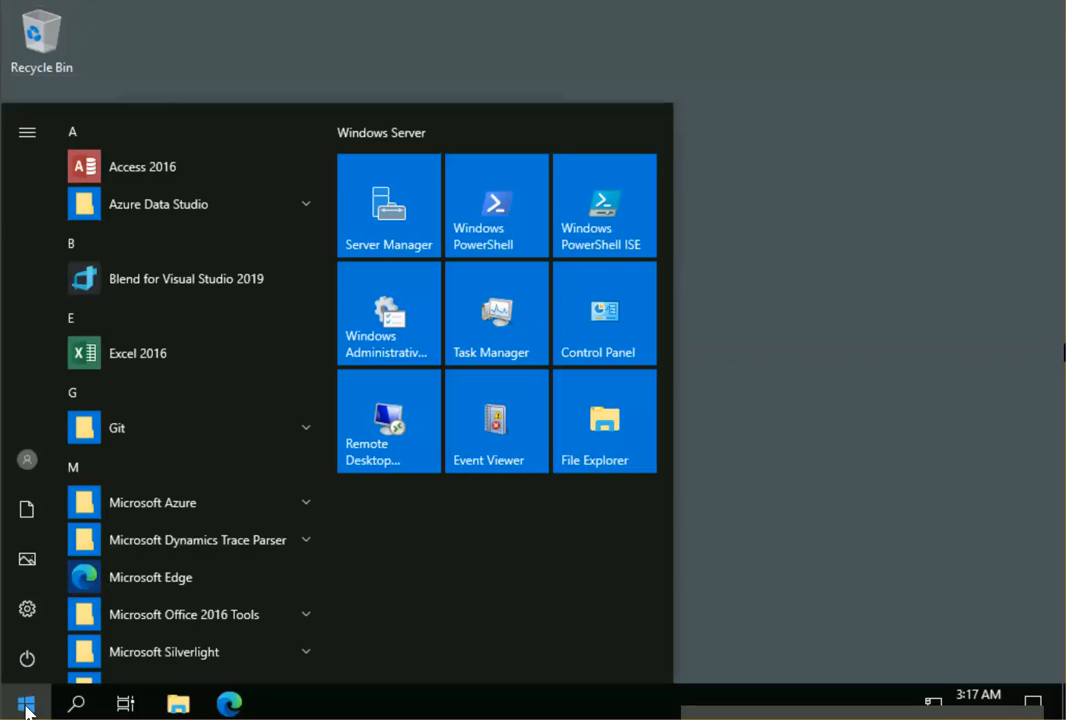
{"action": "mouse_move", "coordinate": [40, 658]}
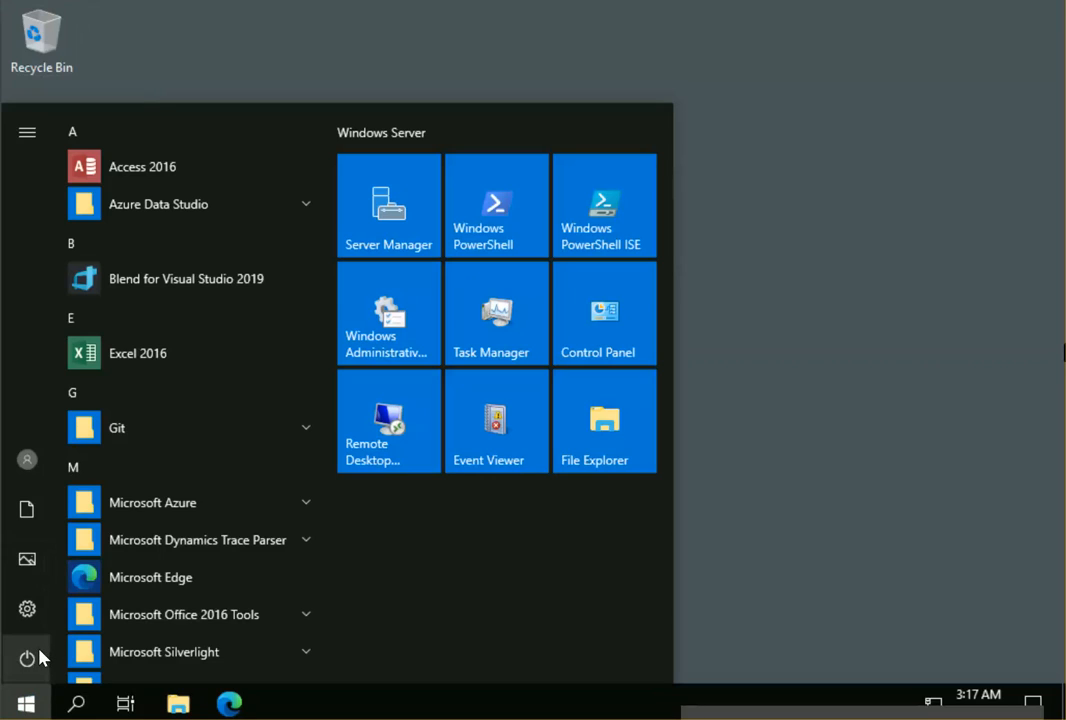
{"action": "mouse_move", "coordinate": [26, 653]}
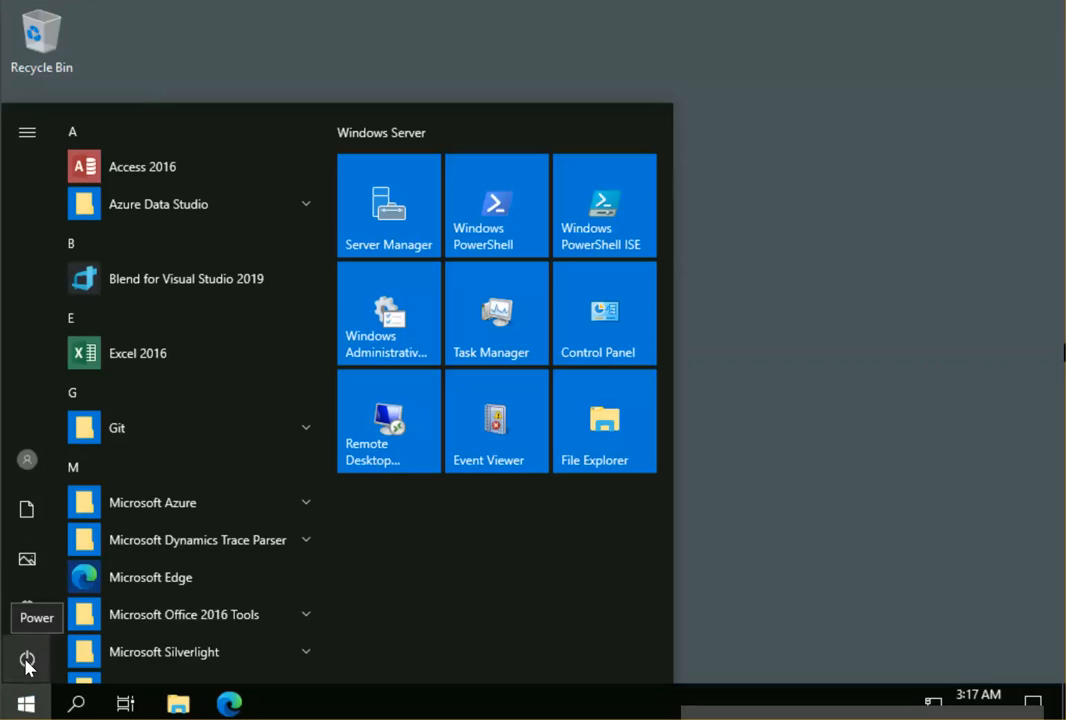
Show the Power menu with Disconnect, Shut down and Restart, choosing none
{"action": "left_click", "coordinate": [27, 660]}
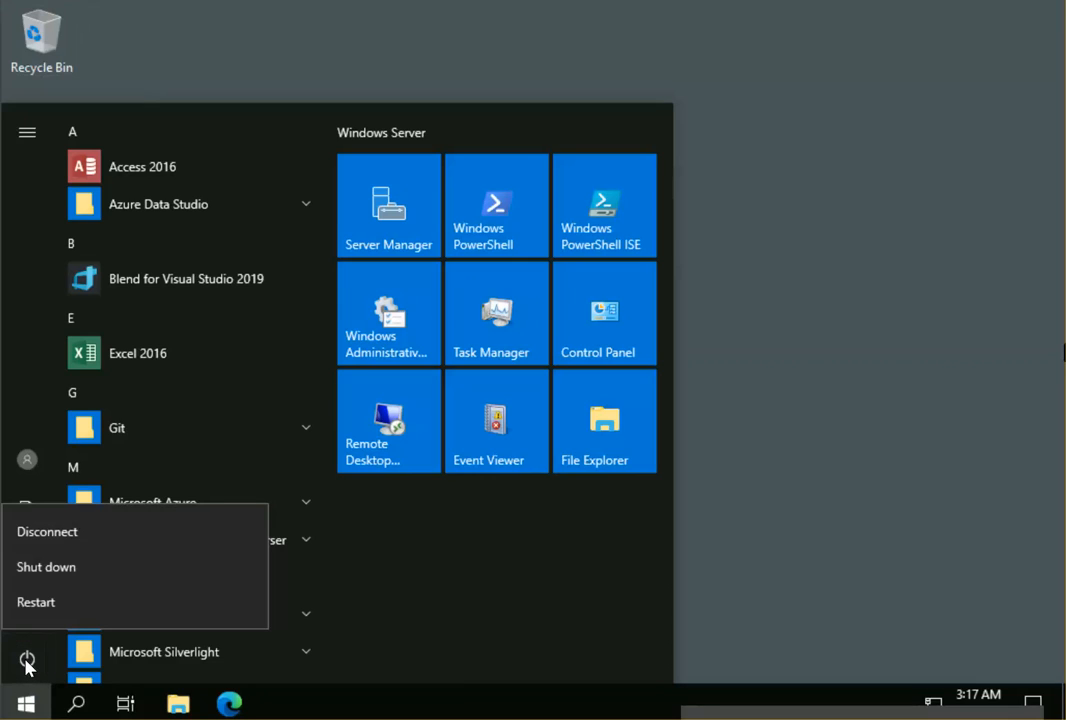
{"action": "mouse_move", "coordinate": [52, 603]}
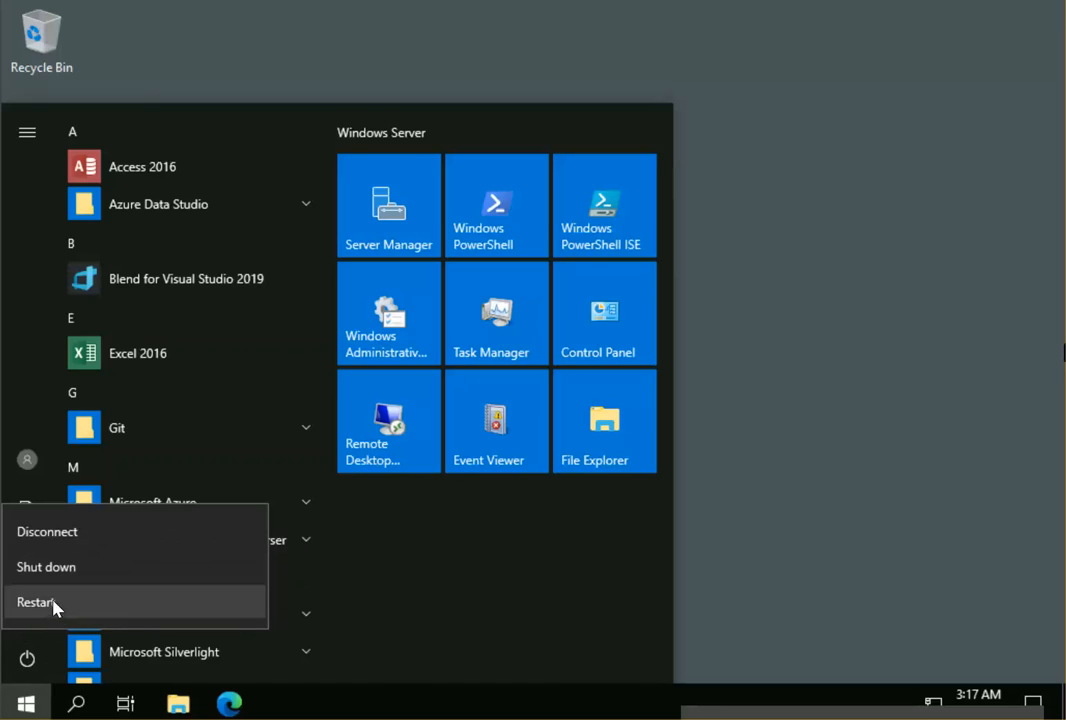
{"action": "mouse_move", "coordinate": [42, 612]}
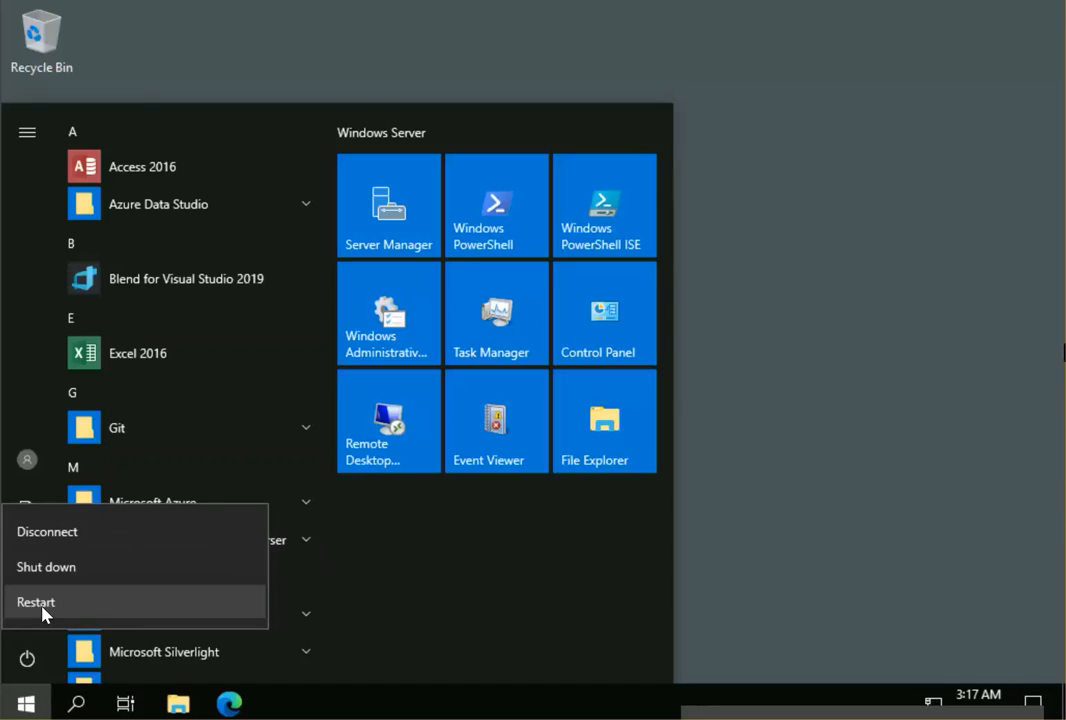
{"action": "mouse_move", "coordinate": [67, 611]}
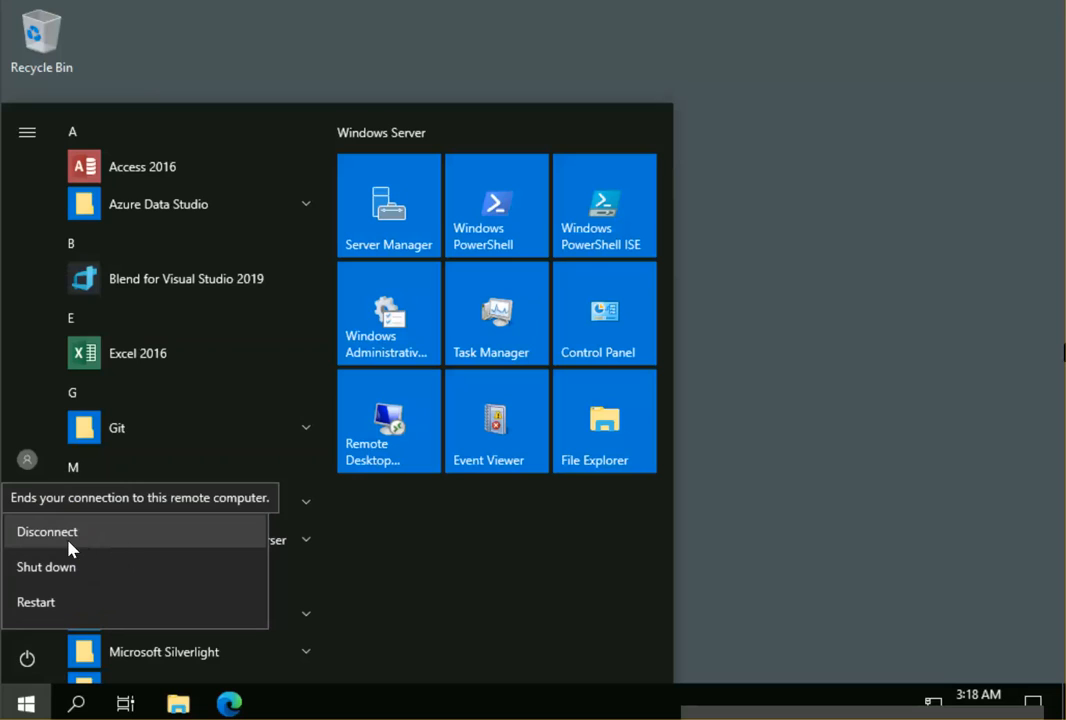
{"action": "mouse_move", "coordinate": [72, 540]}
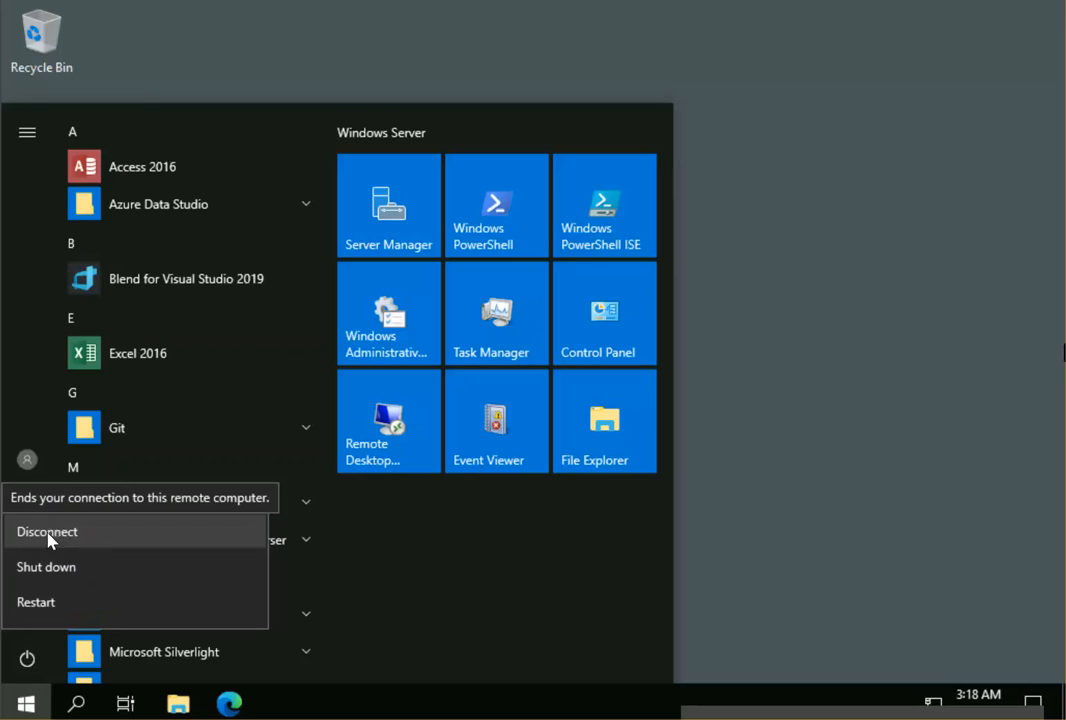
{"action": "mouse_move", "coordinate": [35, 603]}
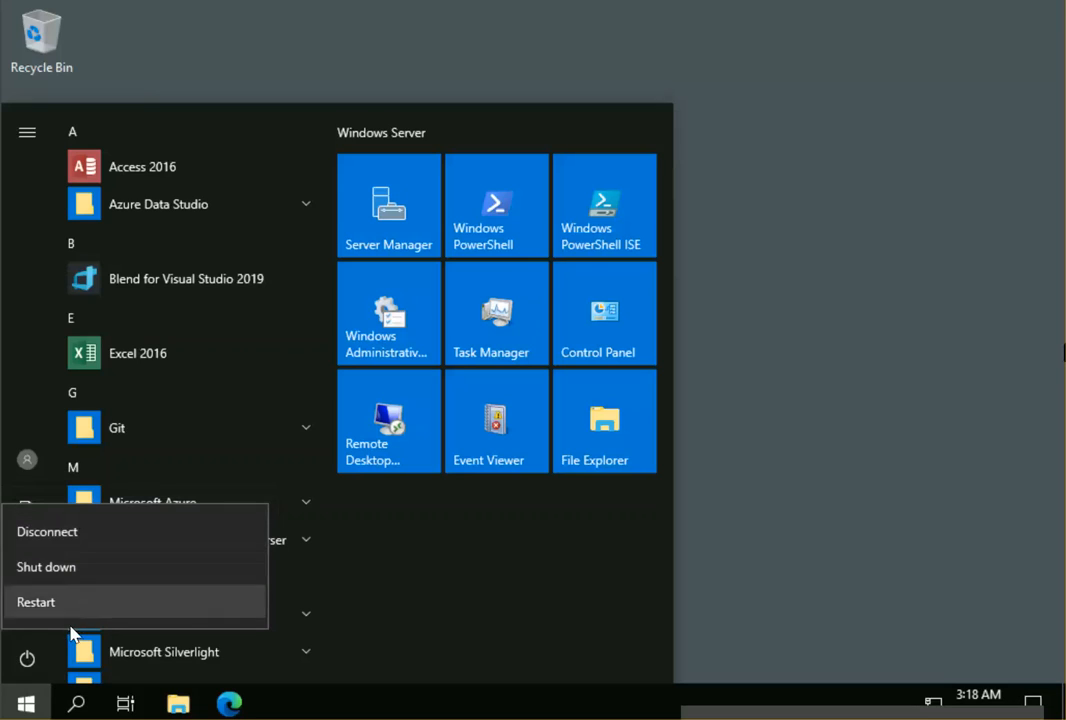
{"action": "left_click", "coordinate": [36, 602]}
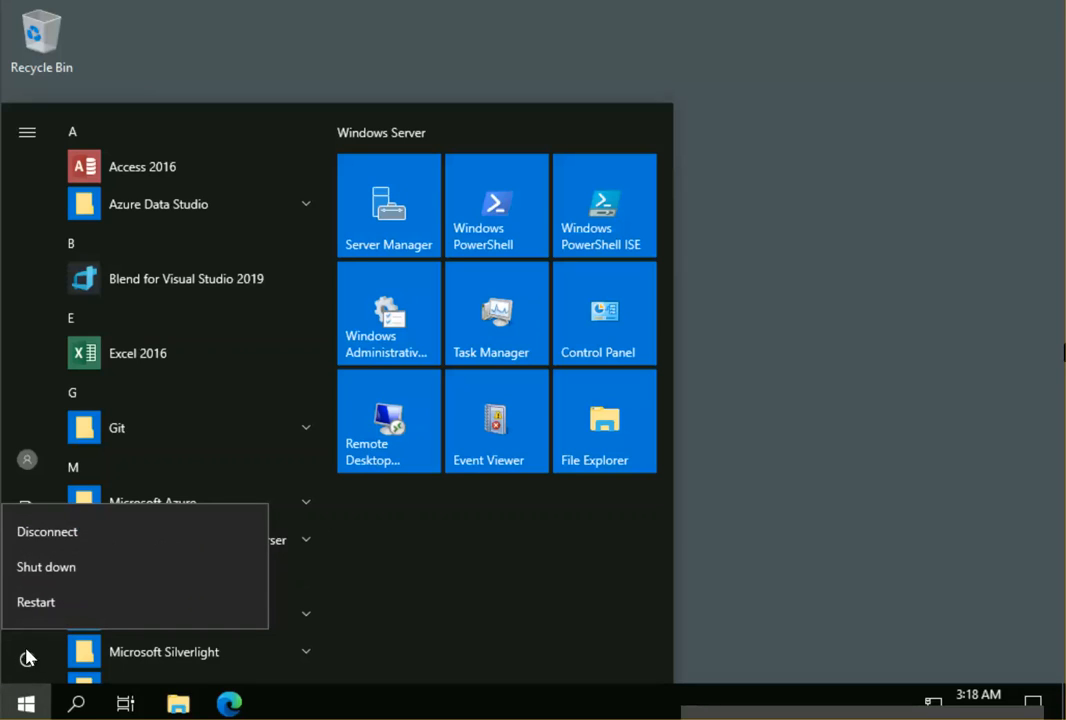
{"action": "mouse_move", "coordinate": [944, 300]}
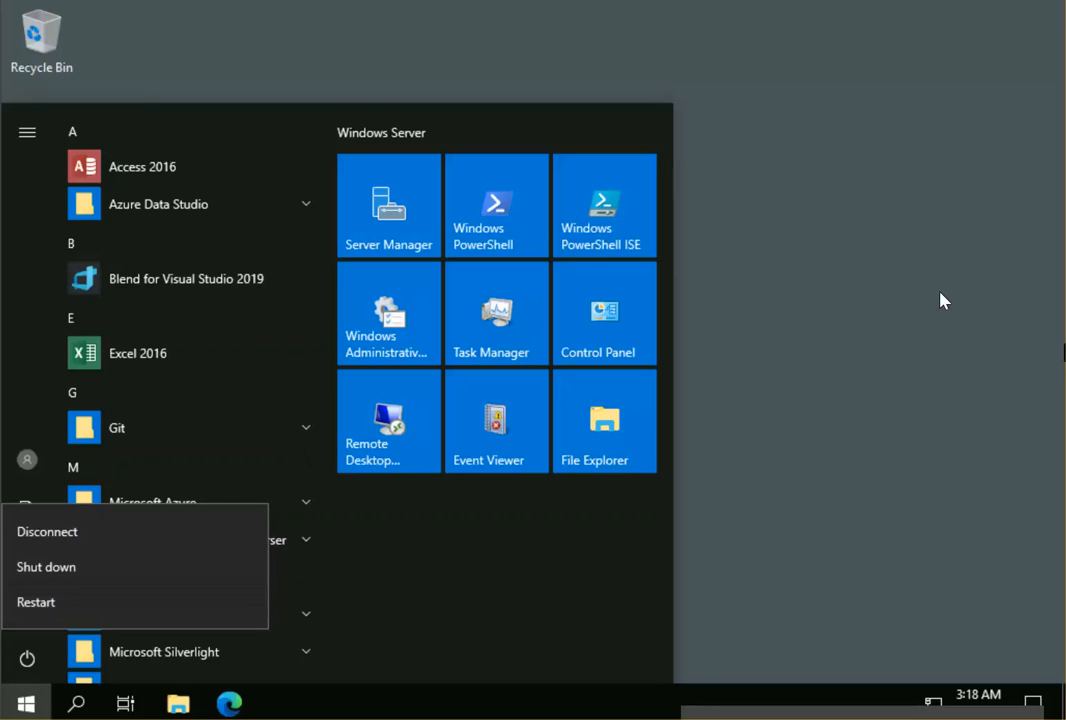